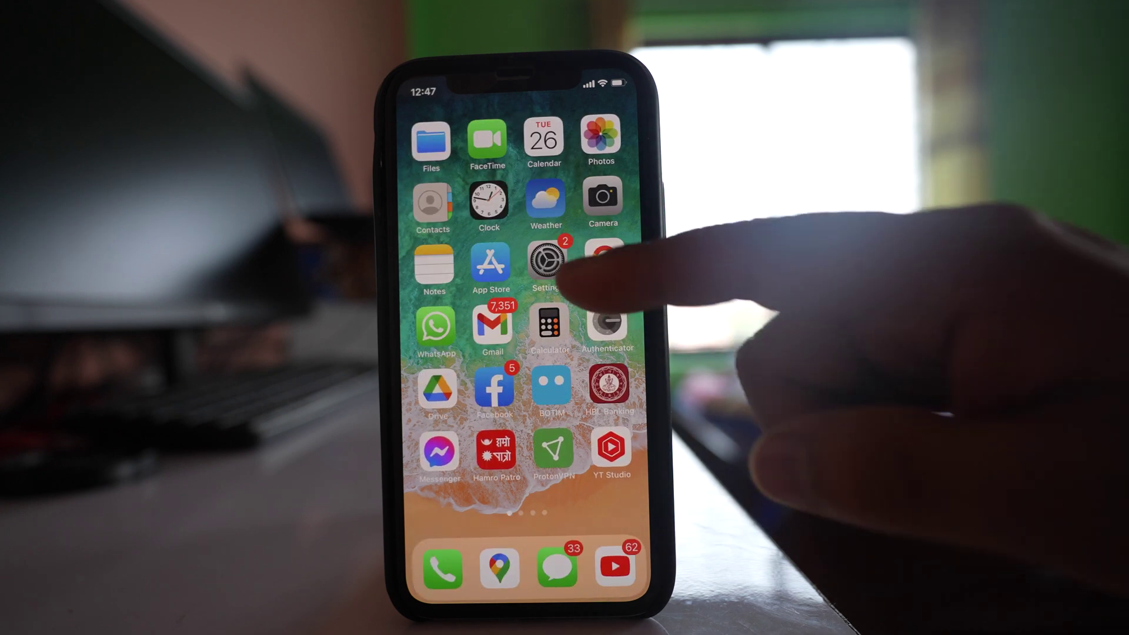
# Step: Reach the Screen Time page in Settings, still offering to turn it on
pyautogui.click(546, 265)
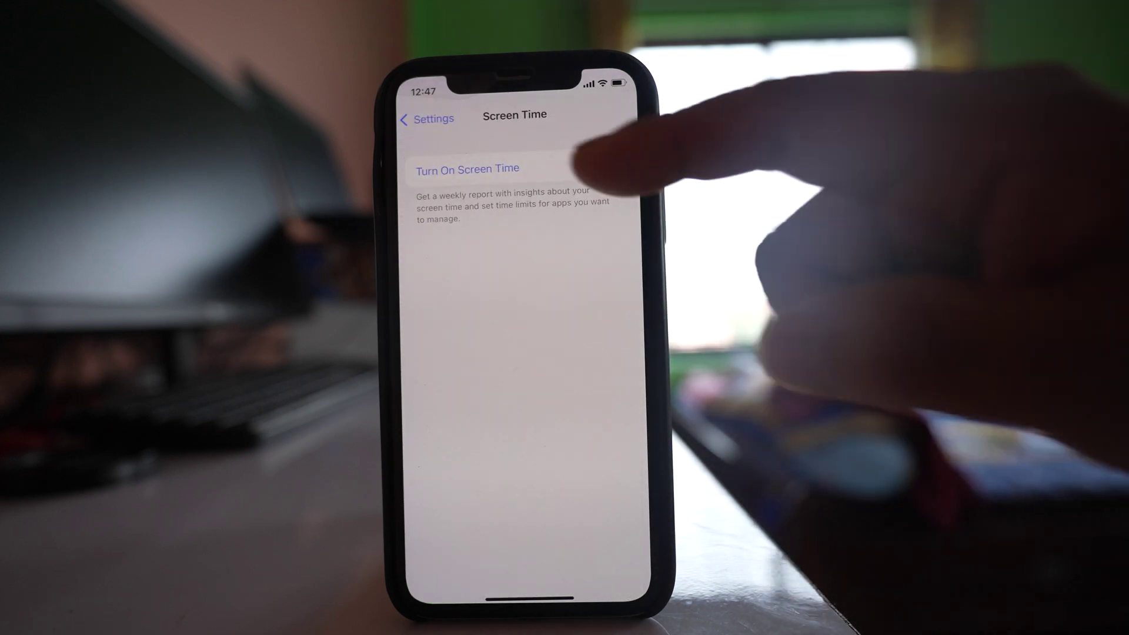
# Step: Turn on Screen Time so App Limits and Content & Privacy options appear
pyautogui.click(467, 169)
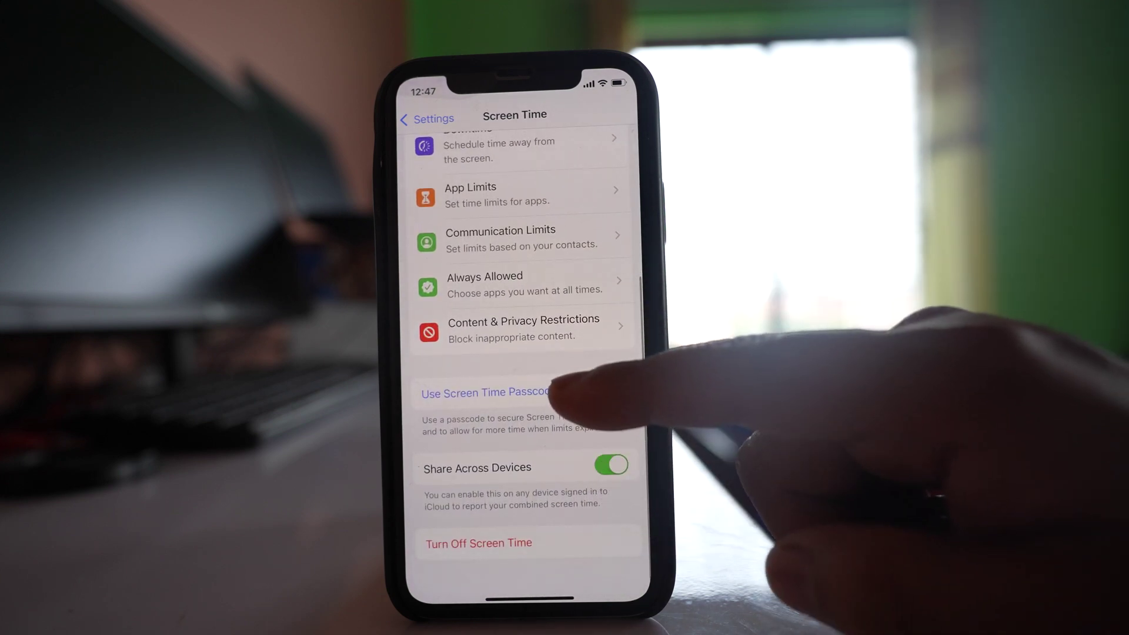
# Step: Set a Screen Time passcode and enter Content & Privacy Restrictions
pyautogui.click(487, 393)
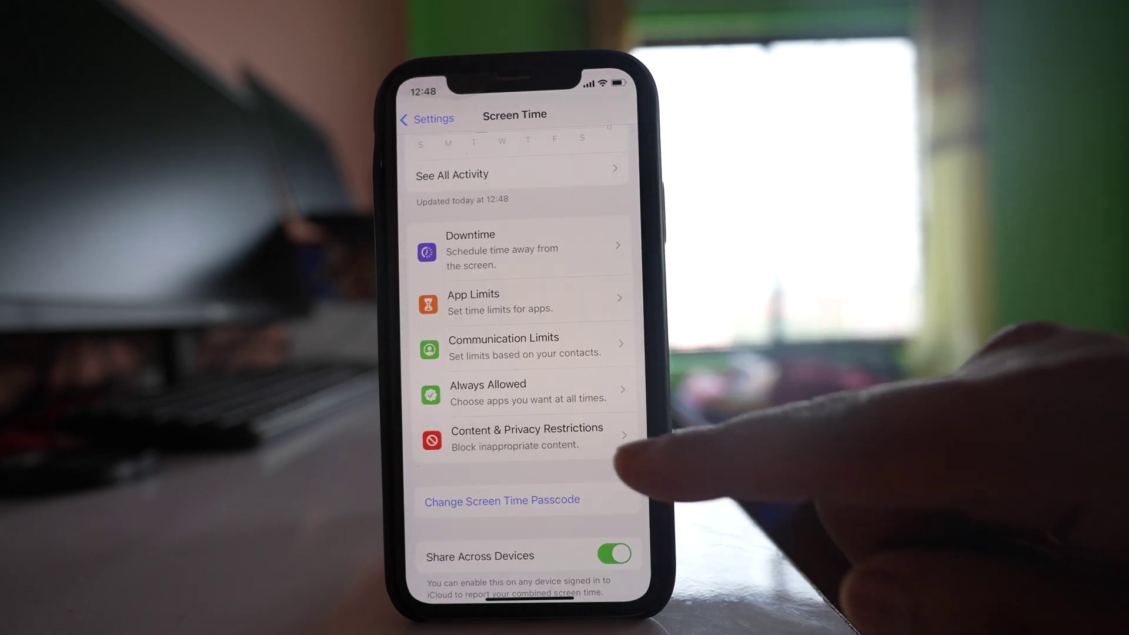
pyautogui.click(527, 436)
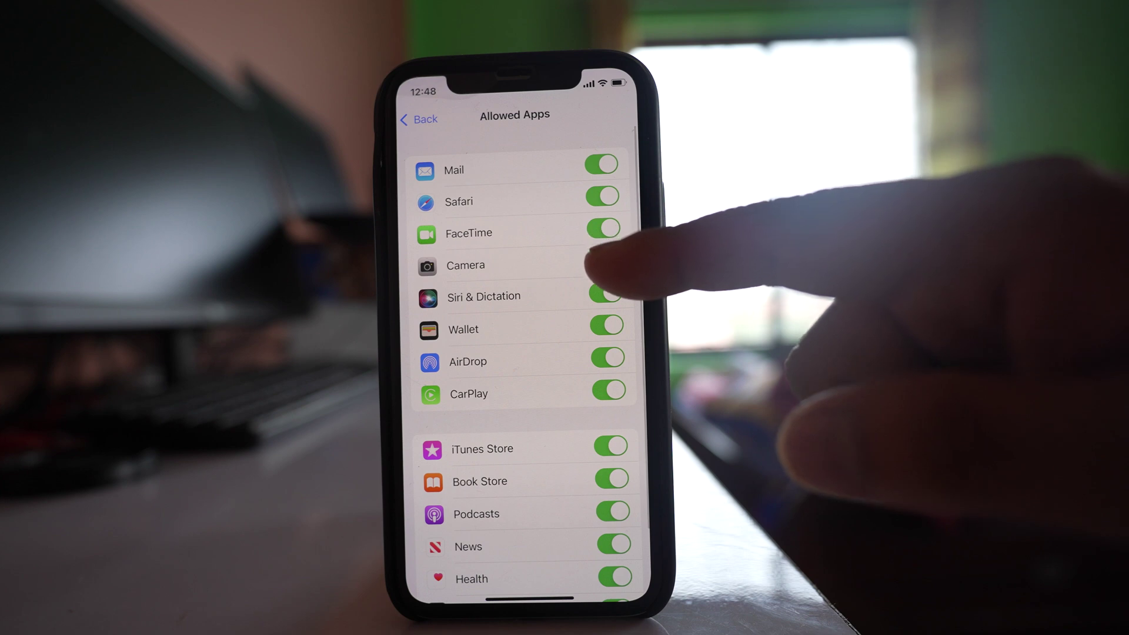
# Step: Switch Camera off in the Allowed Apps list
pyautogui.click(606, 266)
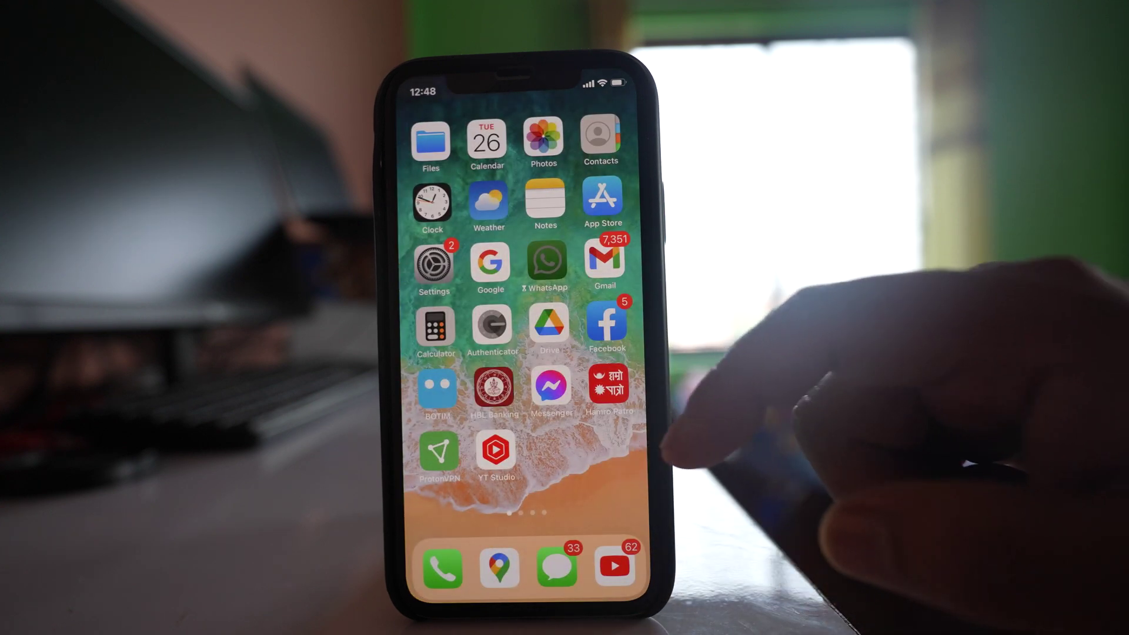
# Step: Swipe through the home screen pages to confirm Camera is hidden
pyautogui.hscroll(-3)
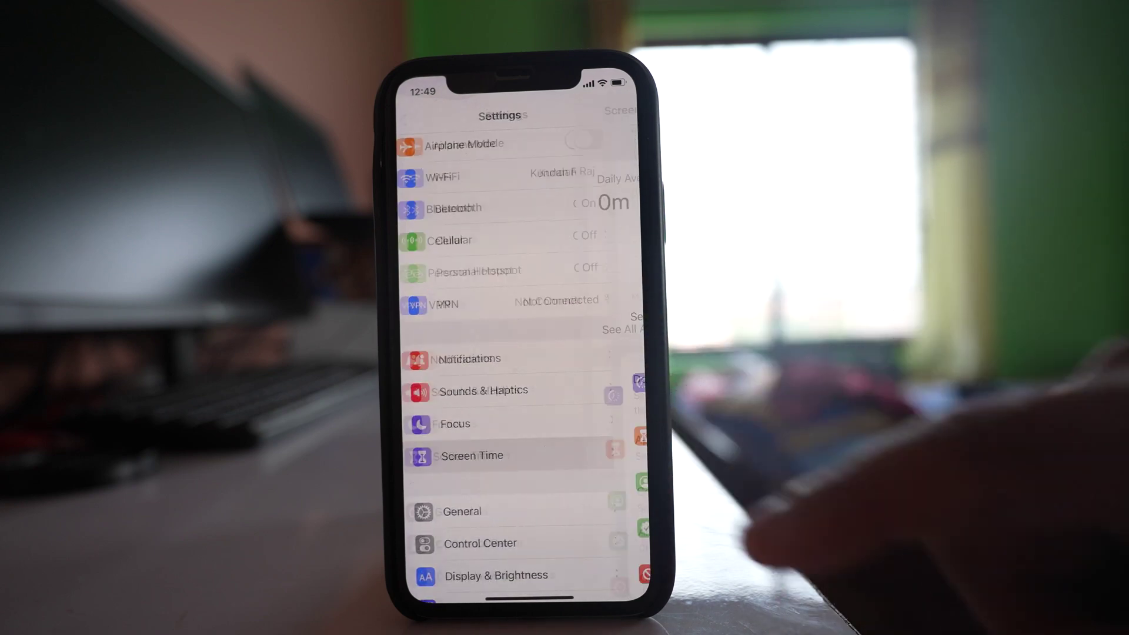
# Step: Return to Allowed Apps and switch Camera back on so every app is allowed
pyautogui.click(471, 455)
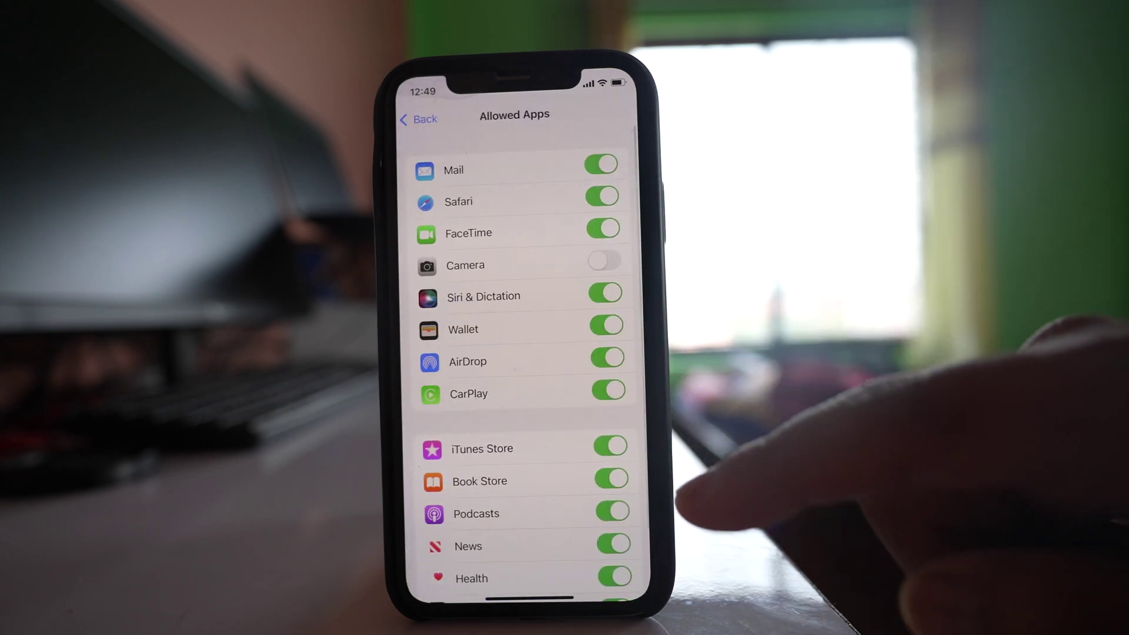
pyautogui.click(604, 265)
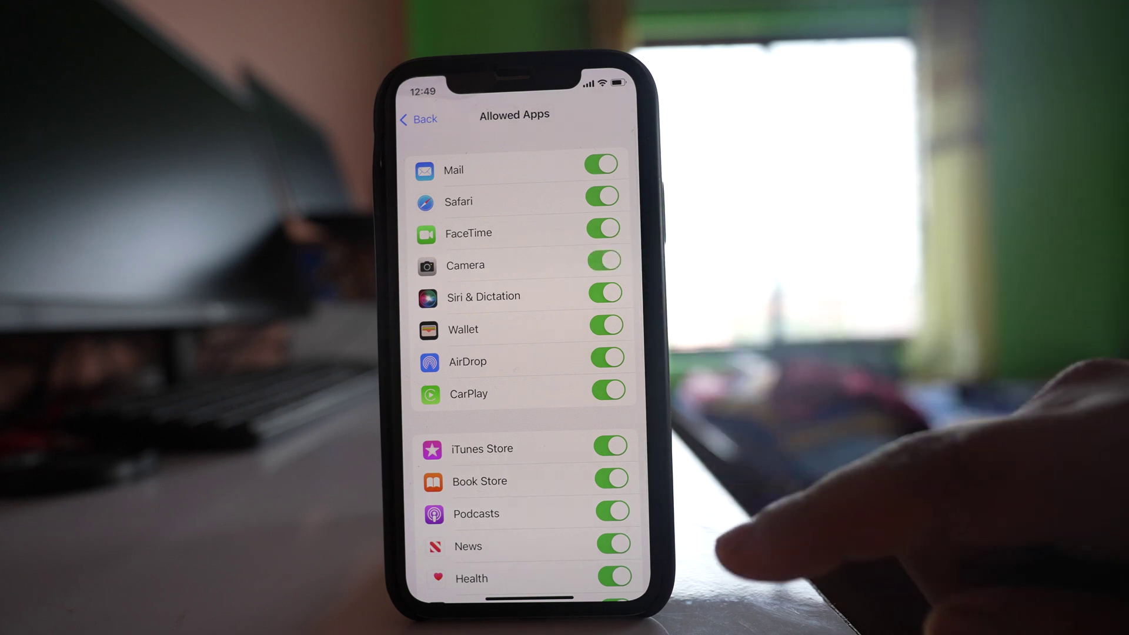